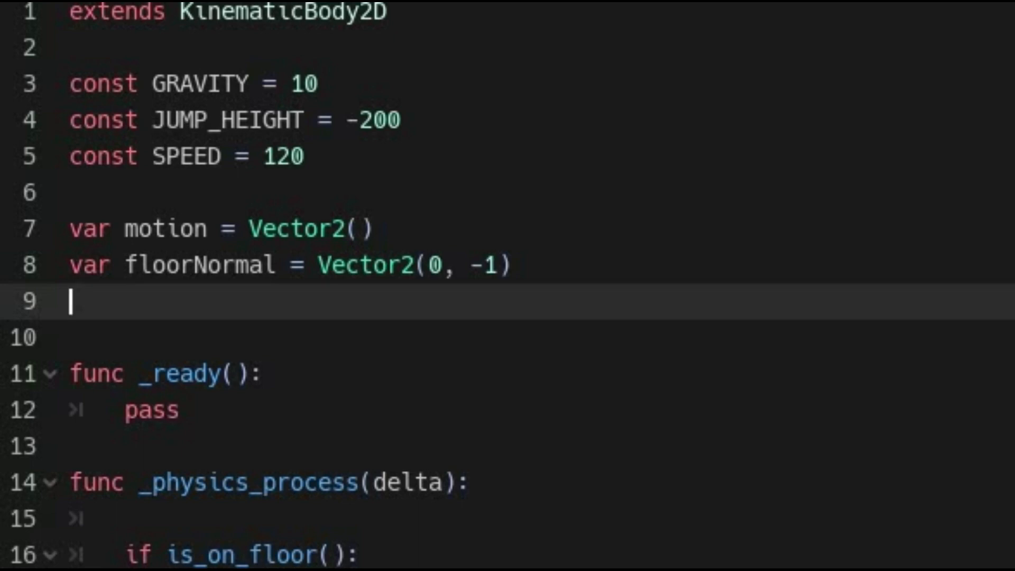
{"action": "type", "text": "var canJumpEvenThoughWeMayNotBeTouchingTheGround = true"}
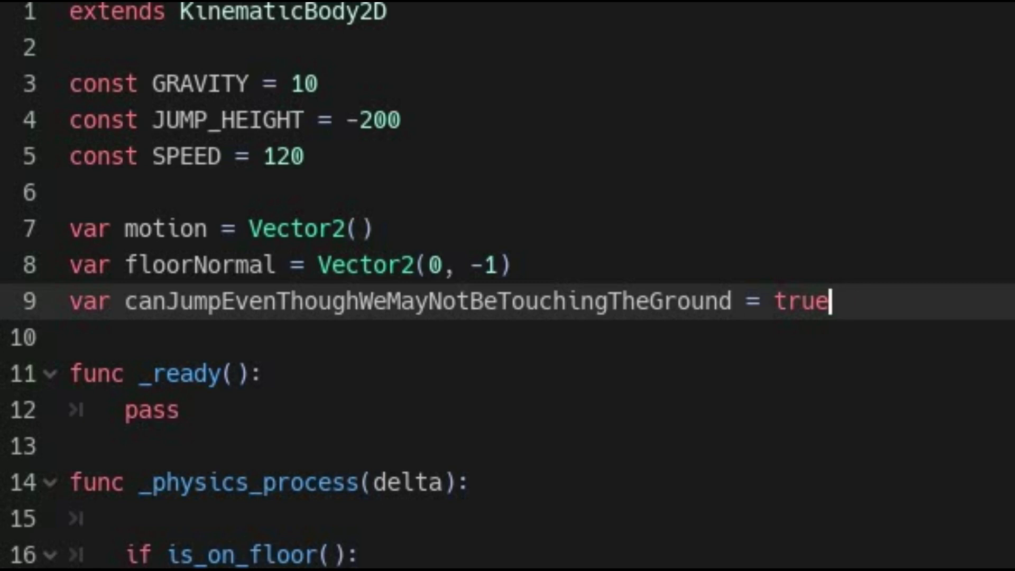
{"action": "scroll", "scroll_direction": "down", "scroll_amount": 3}
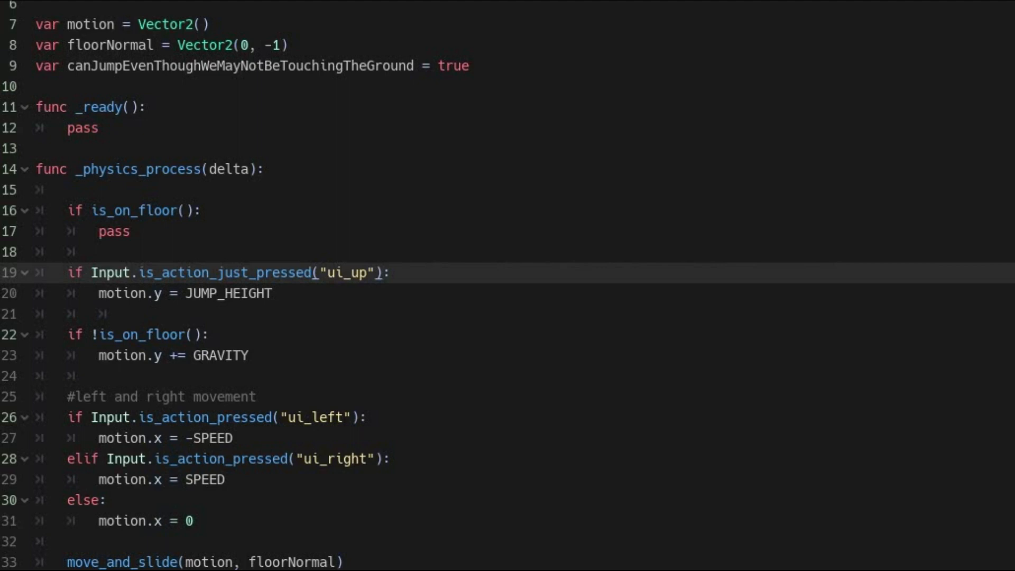
{"action": "type", "text": "if"}
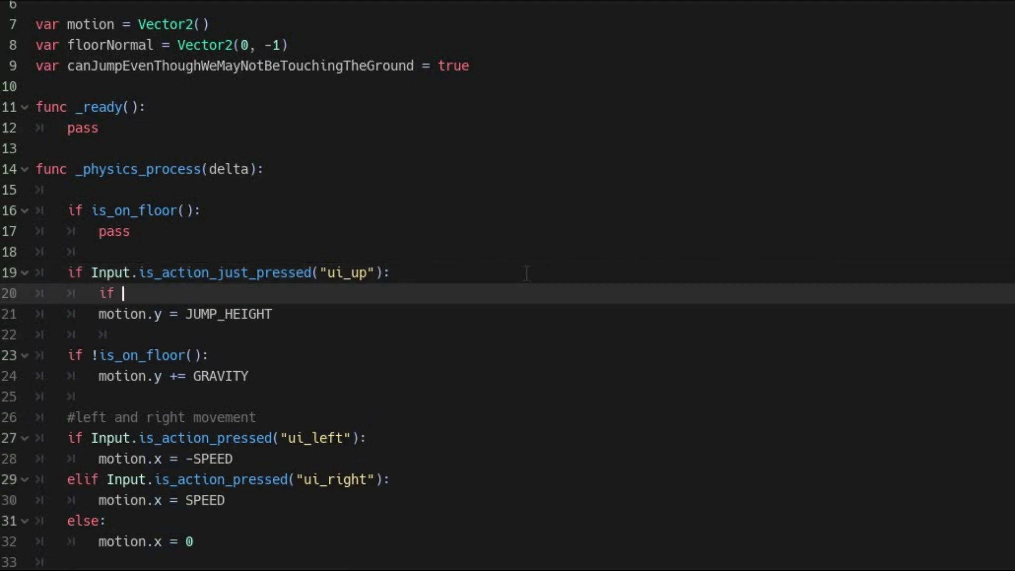
{"action": "type", "text": "canJumpEvenThoughWeMayNotBeTouchingTheGround == true"}
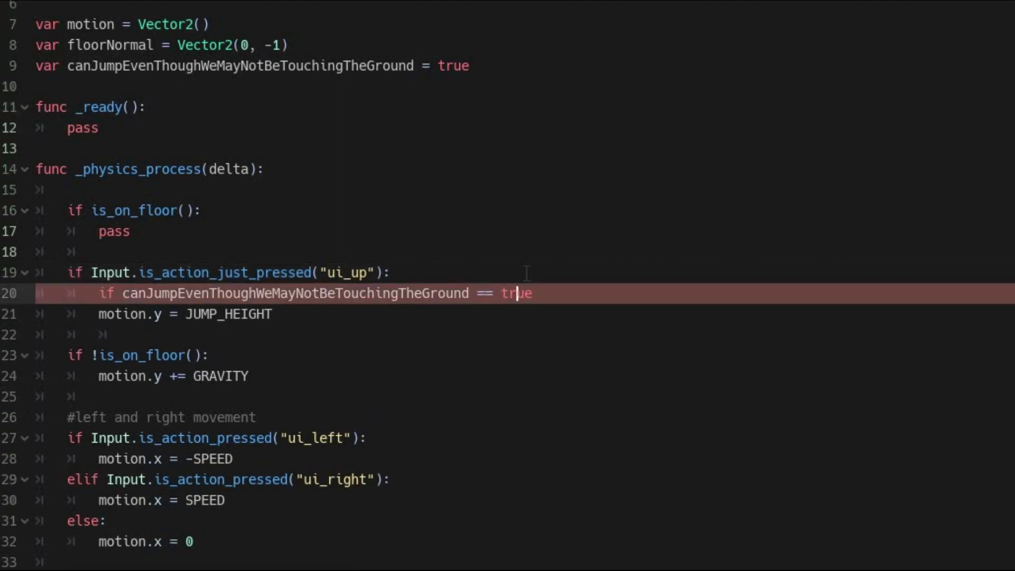
{"action": "type", "text": ":"}
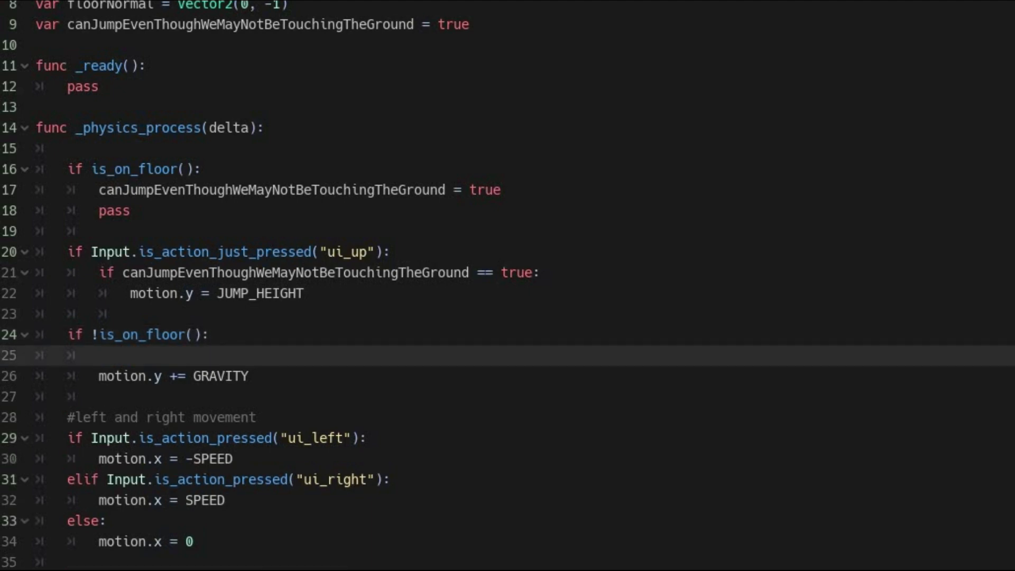
{"action": "type", "text": "coyoteTime():"}
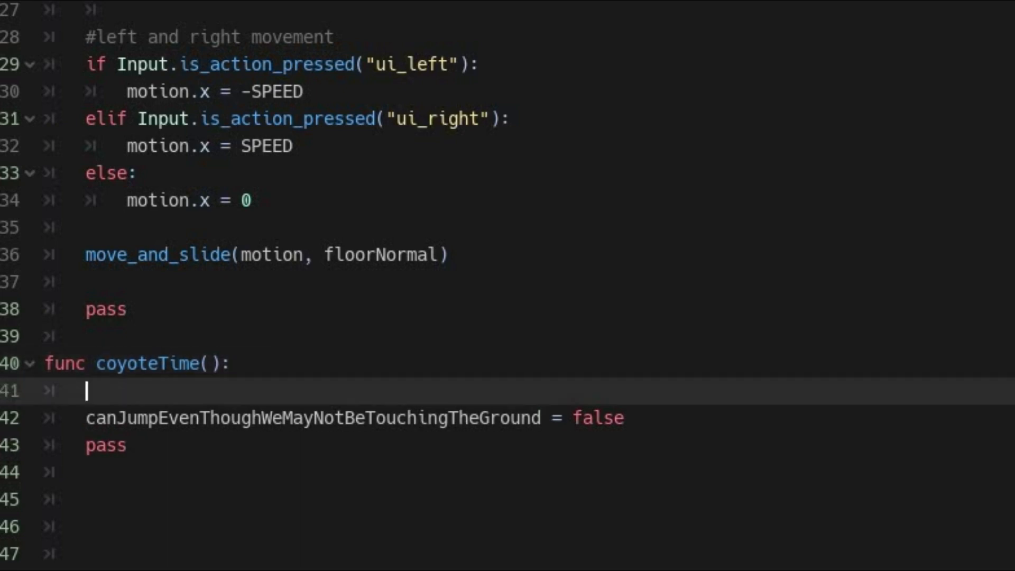
{"action": "type", "text": "yield(get_tree().create_timer(.1), \"timeout\")"}
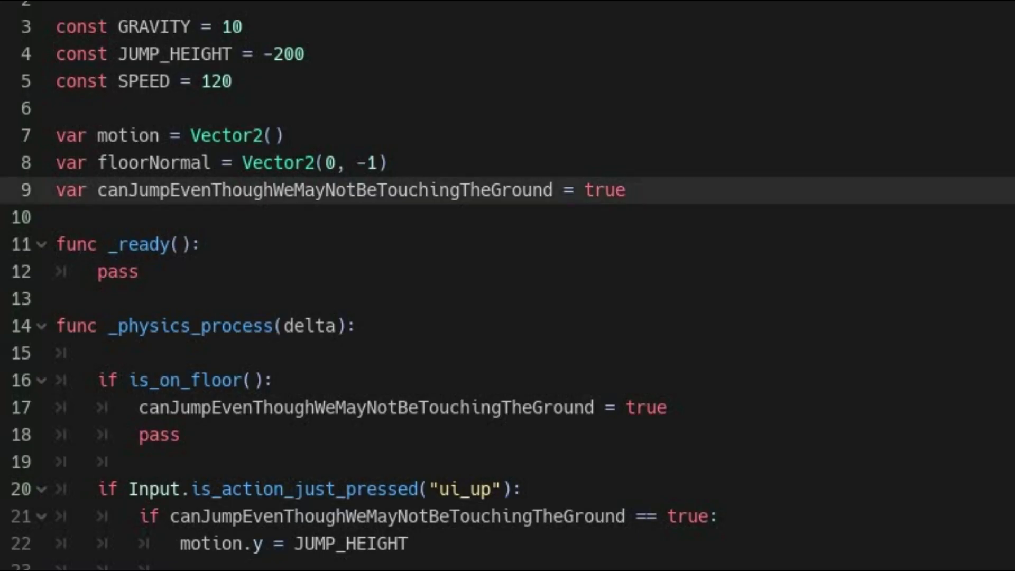
{"action": "type", "text": "var jumpWasPressed = false"}
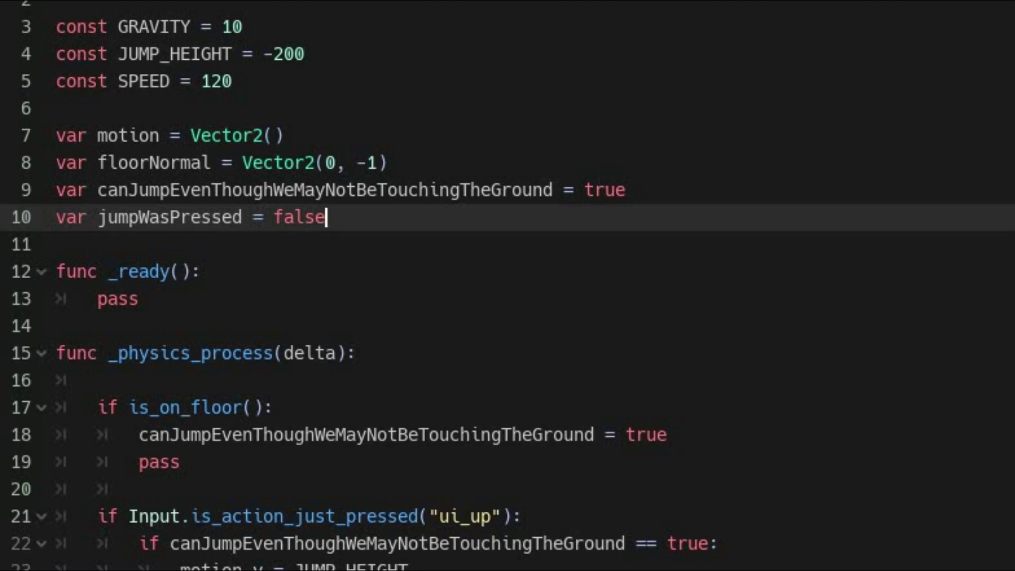
{"action": "scroll", "scroll_direction": "down", "scroll_amount": 3}
{"action": "type", "text": "jumpWasPressed ="}
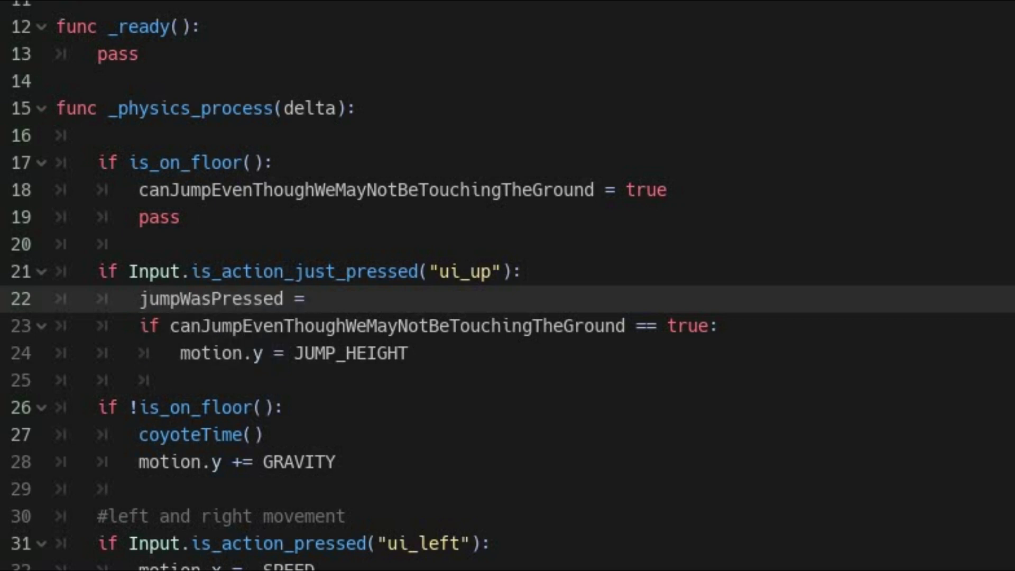
{"action": "type", "text": "true"}
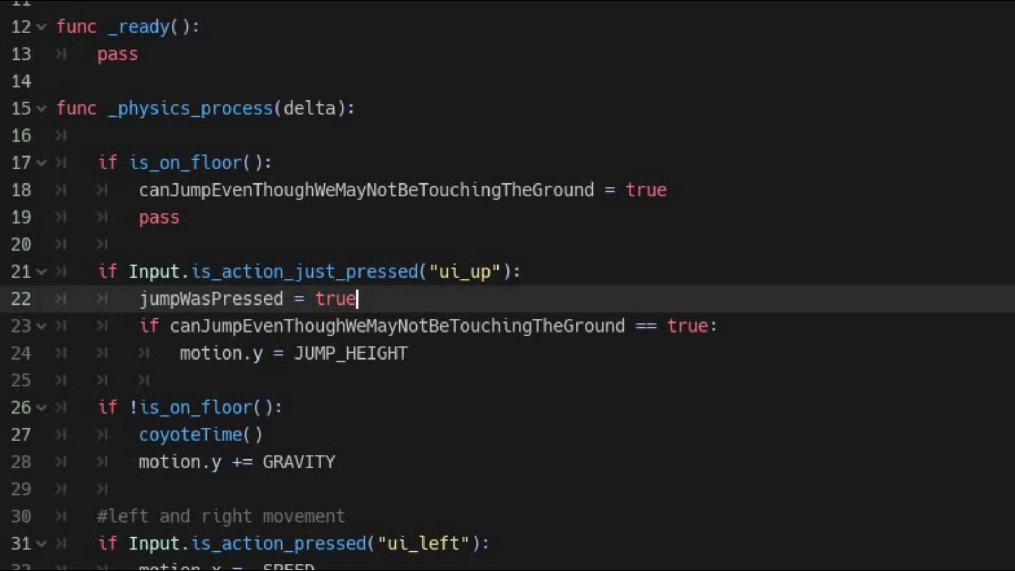
{"action": "type", "text": "remember"}
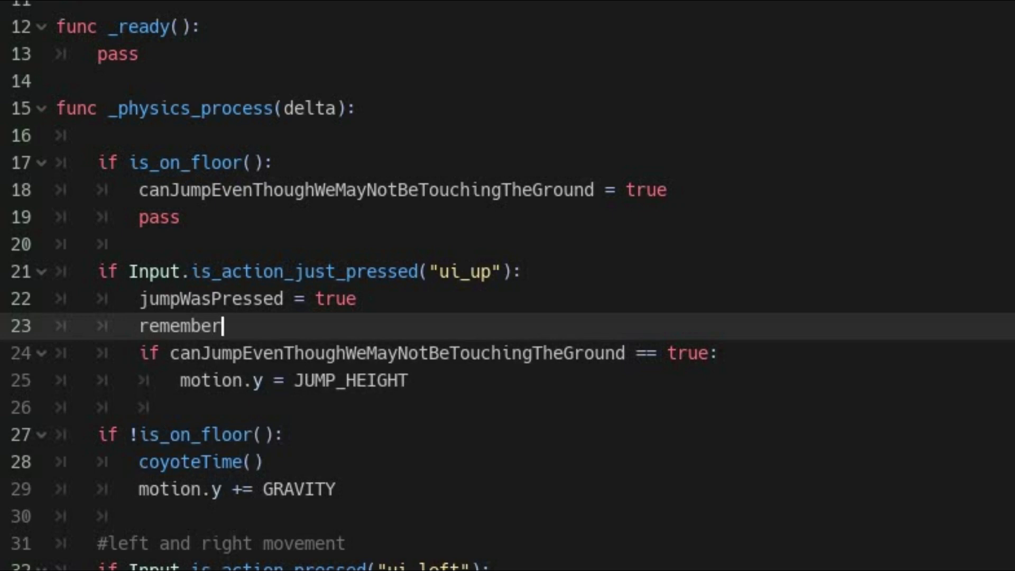
{"action": "type", "text": "JumpTime()"}
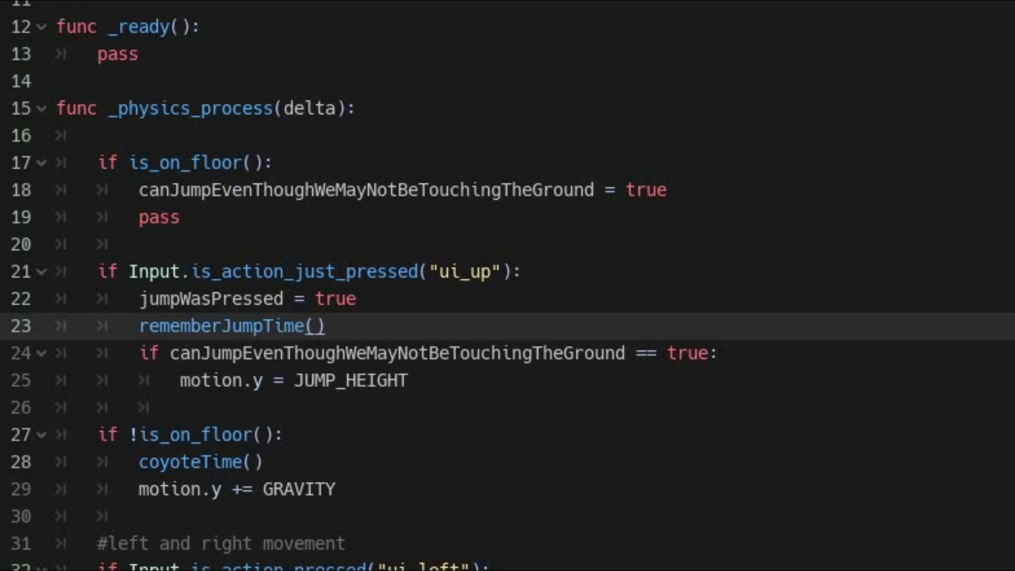